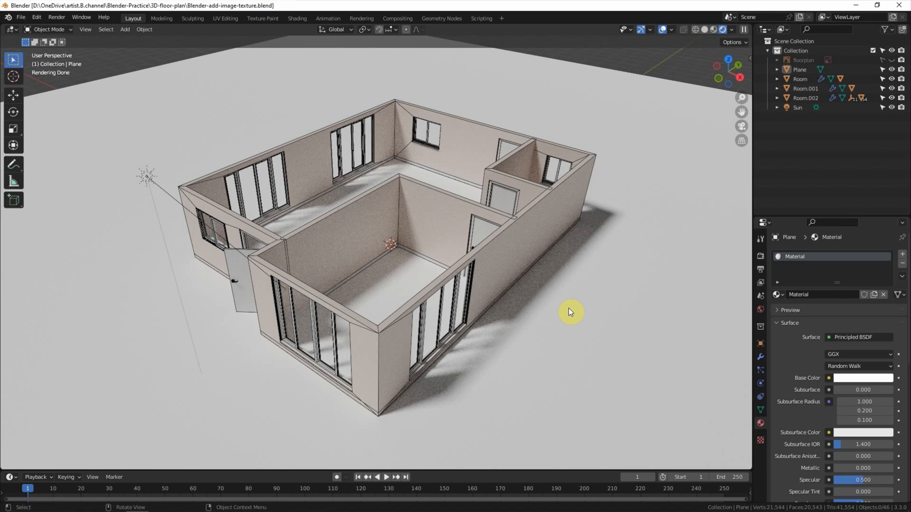
pyautogui.moveTo(432, 274)
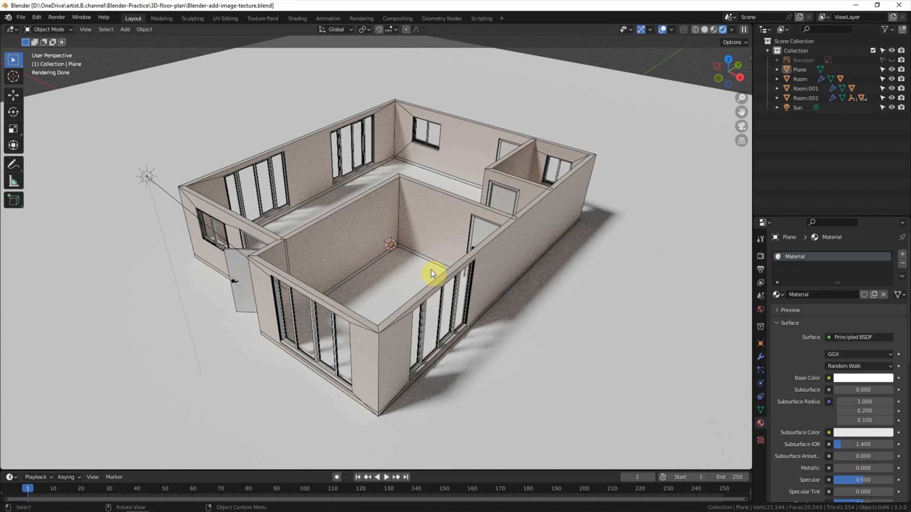
pyautogui.moveTo(395, 288)
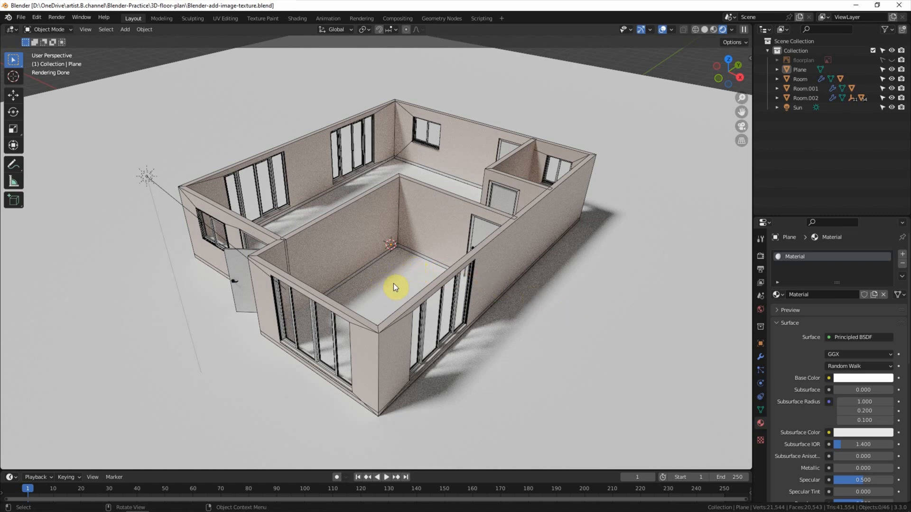
pyautogui.moveTo(600, 106)
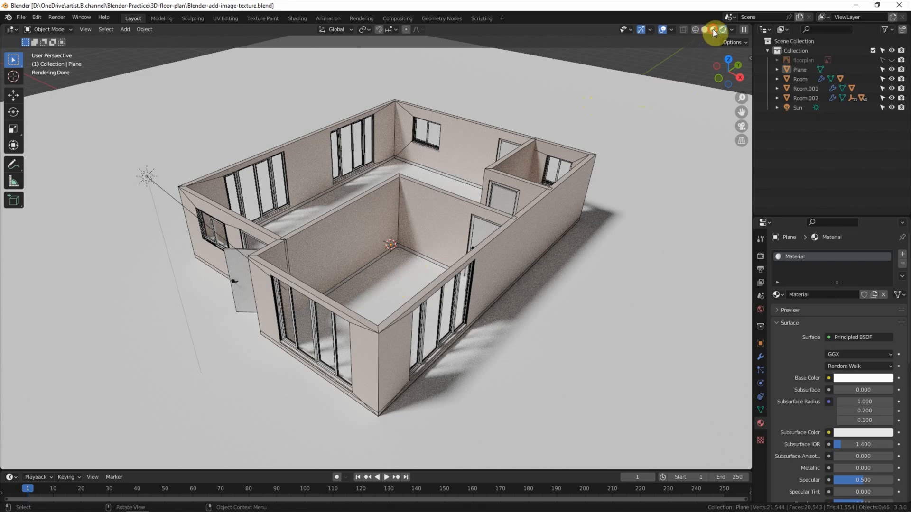
# Switch to solid shading and hide the floorplan, old plane and sun in new Collection 2.
pyautogui.click(717, 29)
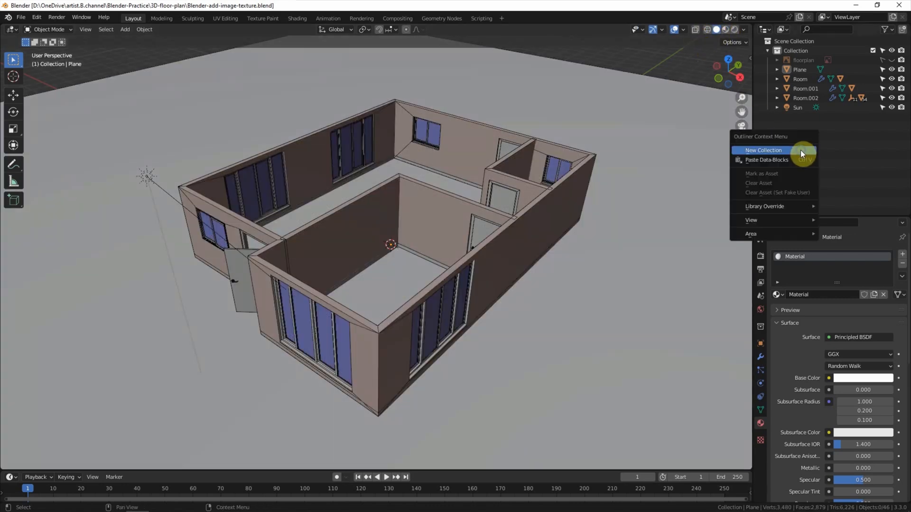
pyautogui.moveTo(796, 153)
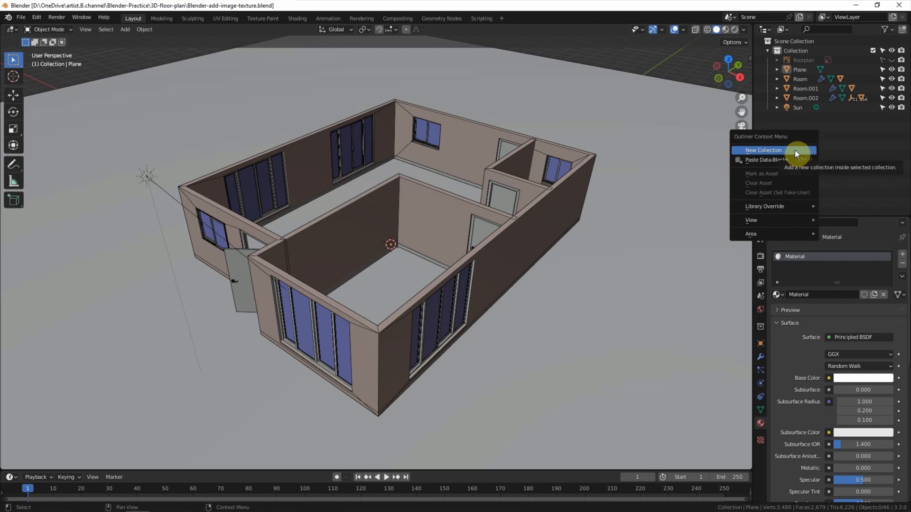
pyautogui.click(763, 150)
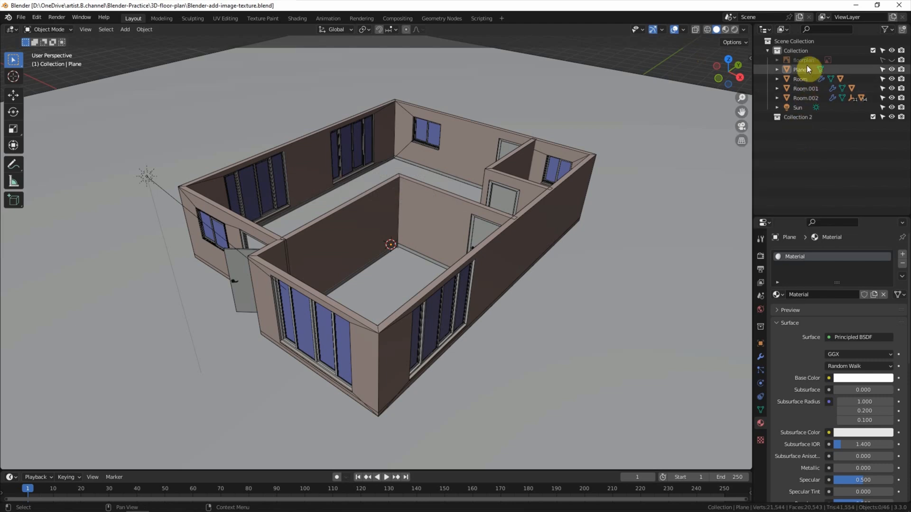
pyautogui.click(803, 69)
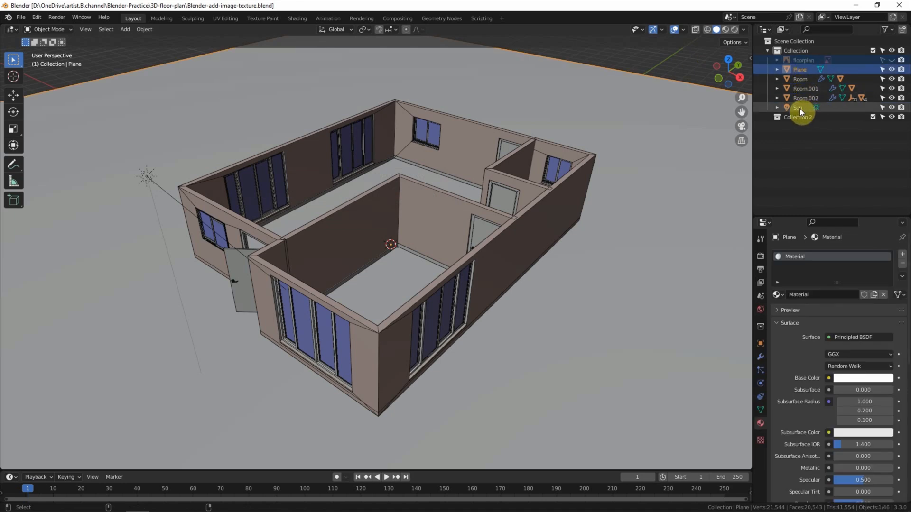
pyautogui.click(799, 107)
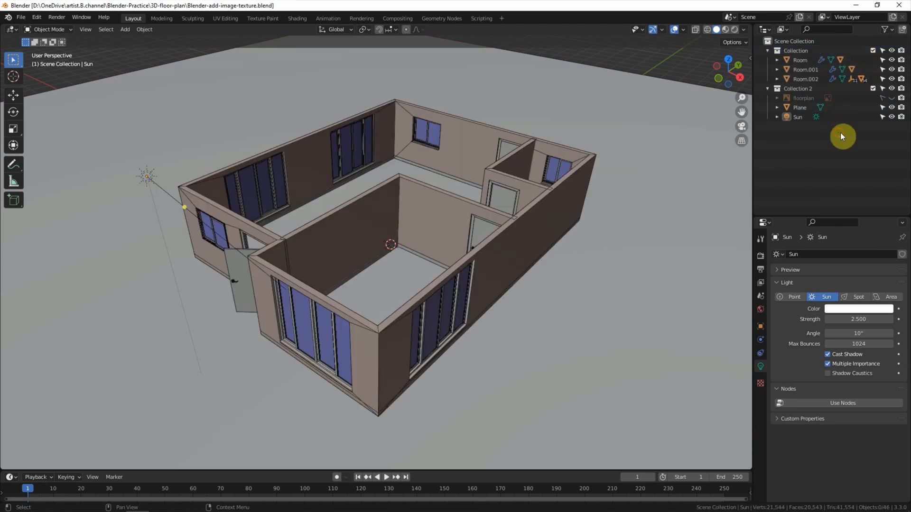
pyautogui.click(901, 117)
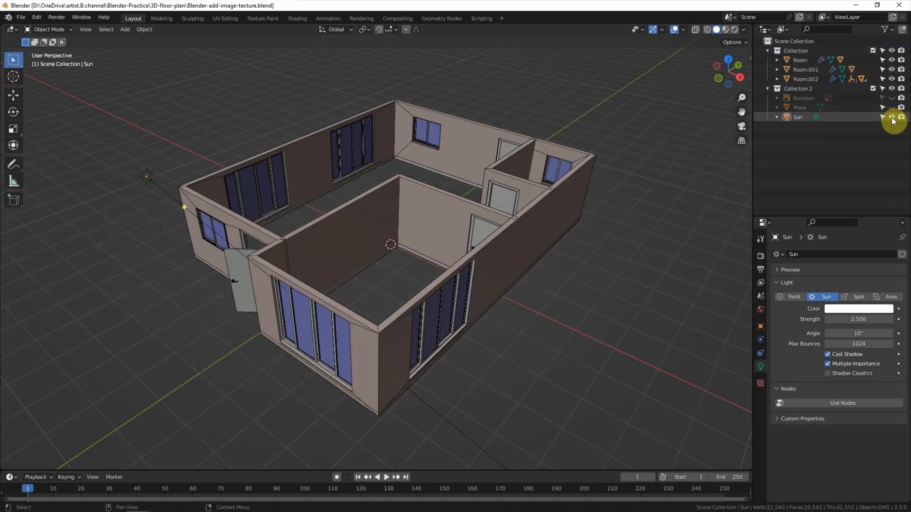
pyautogui.click(901, 117)
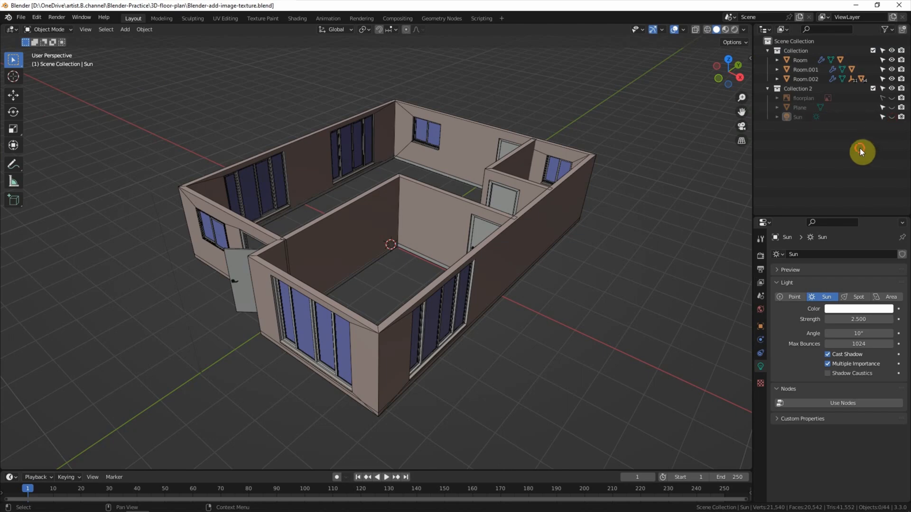
# Add a mesh plane, view from the top, and scale it over the room's floor.
pyautogui.click(125, 29)
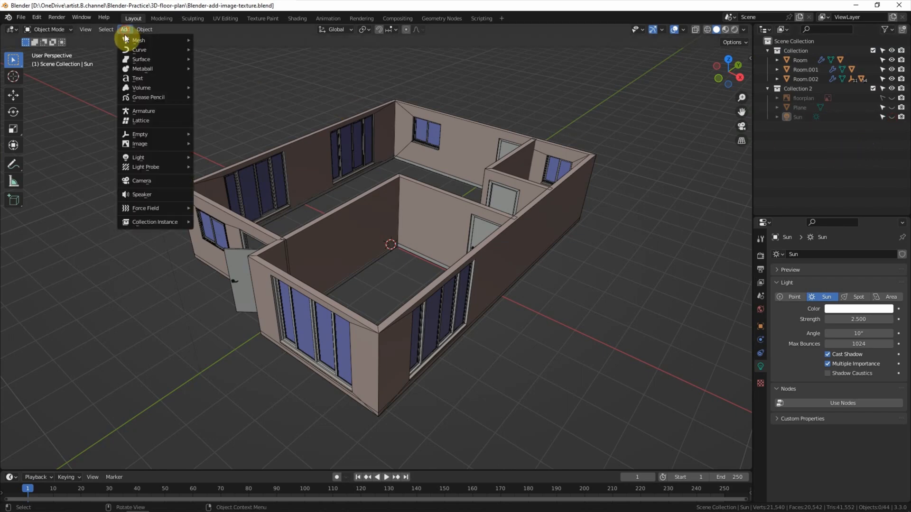
pyautogui.click(138, 40)
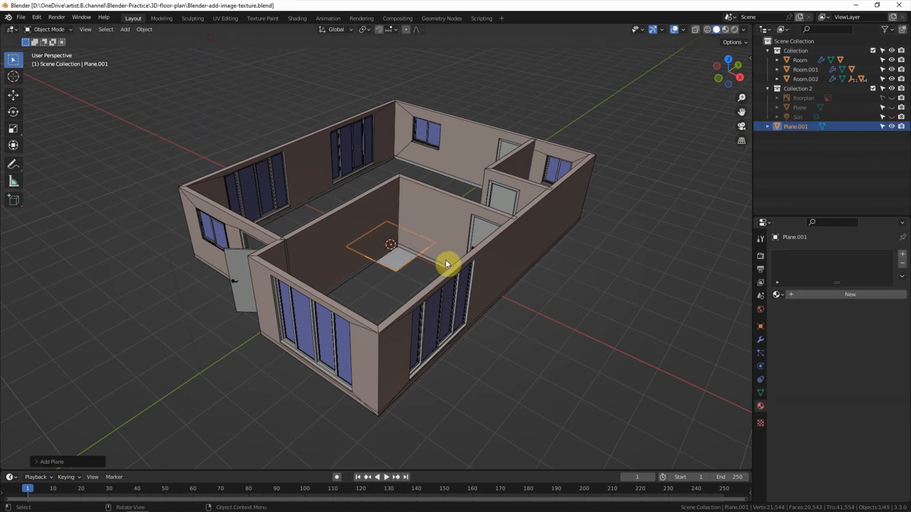
pyautogui.press('s')
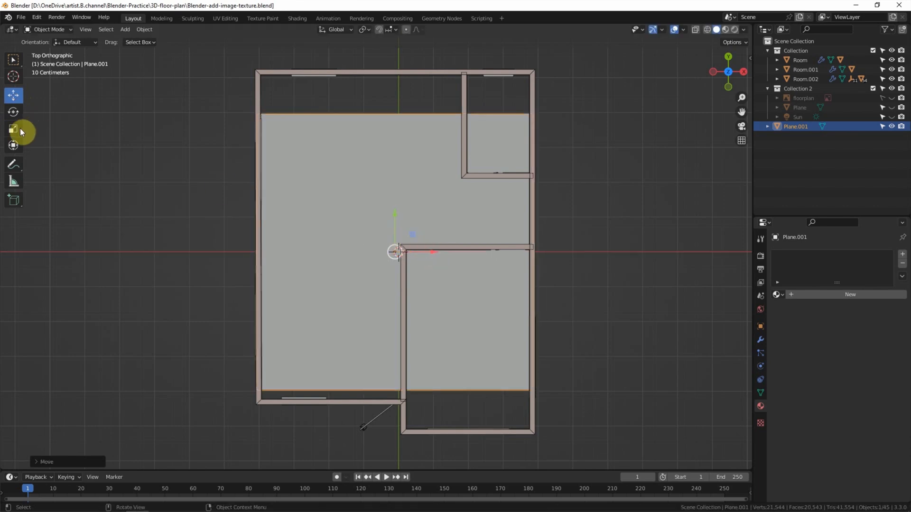
pyautogui.click(13, 129)
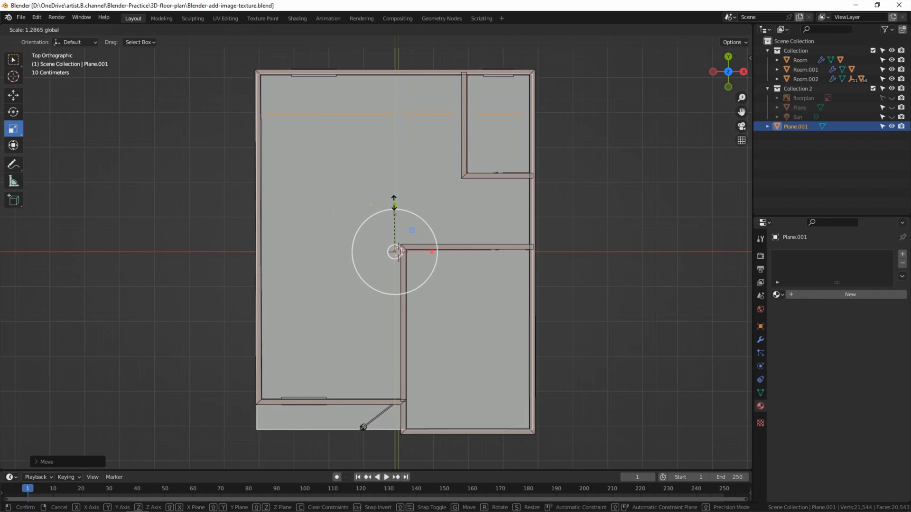
pyautogui.click(395, 207)
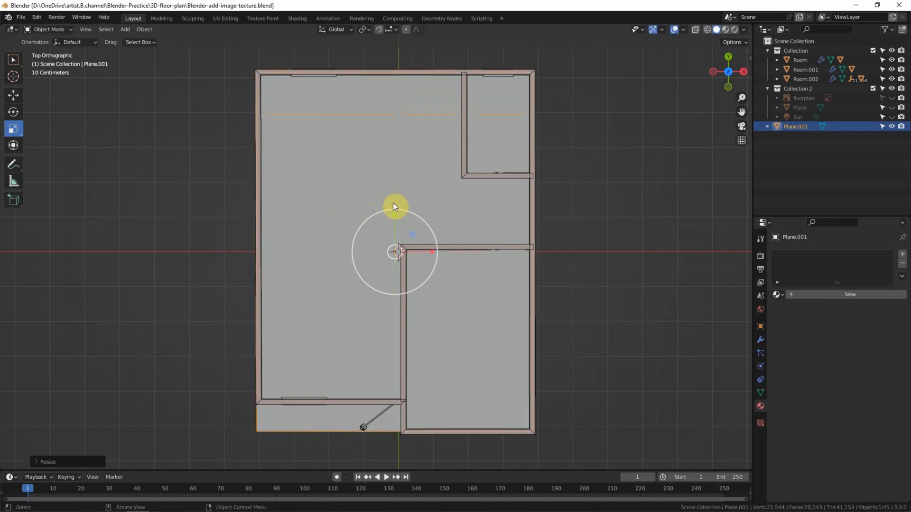
pyautogui.moveTo(202, 400)
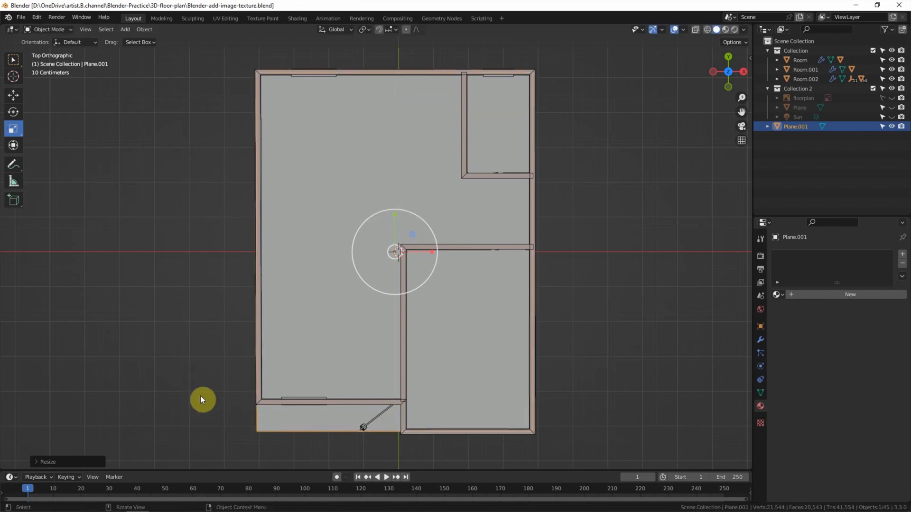
pyautogui.moveTo(269, 429)
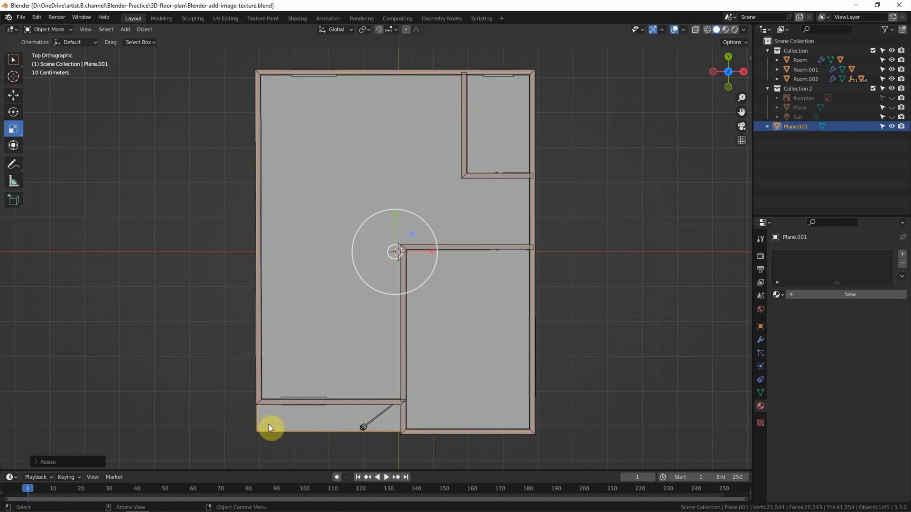
pyautogui.click(49, 29)
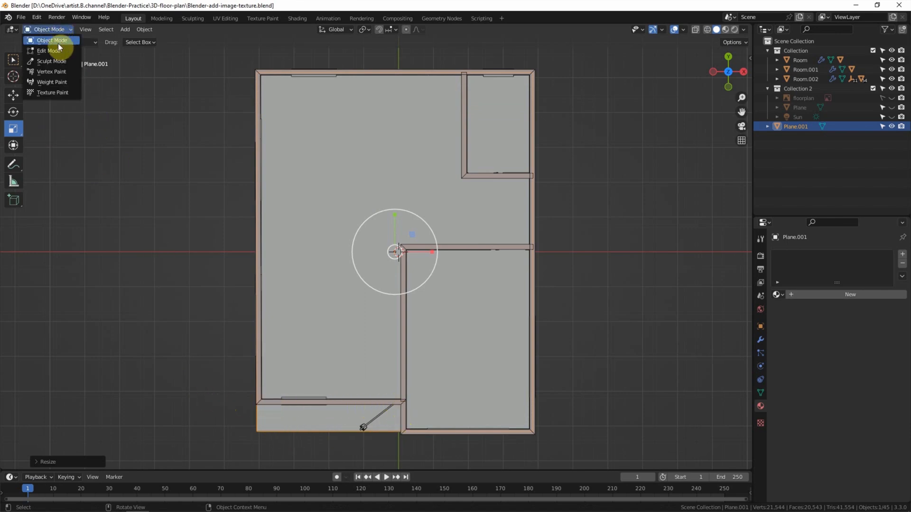
# Enter Edit Mode on the plane and cut it into three faces with edge loops.
pyautogui.click(49, 51)
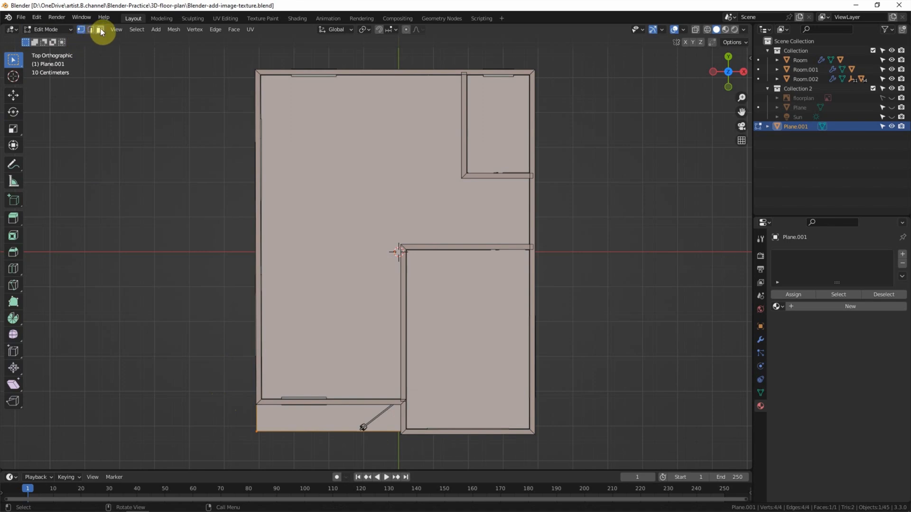
pyautogui.click(13, 269)
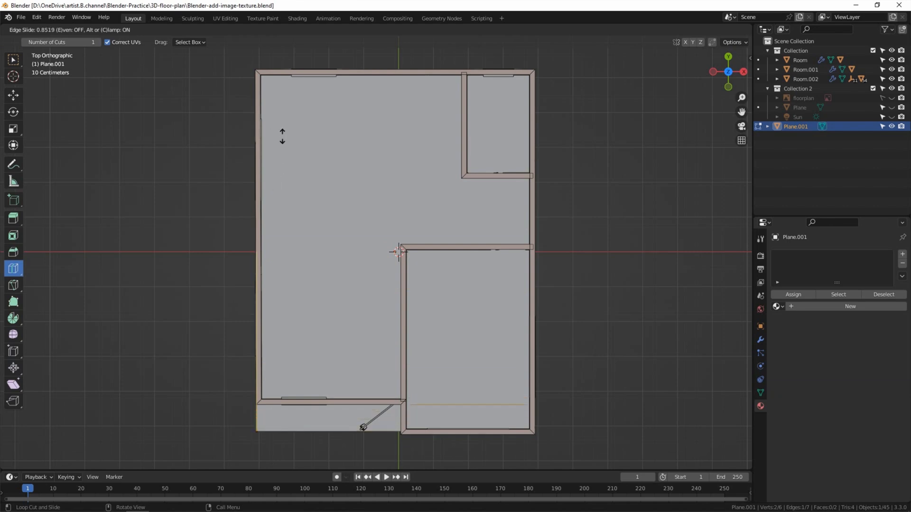
pyautogui.click(311, 437)
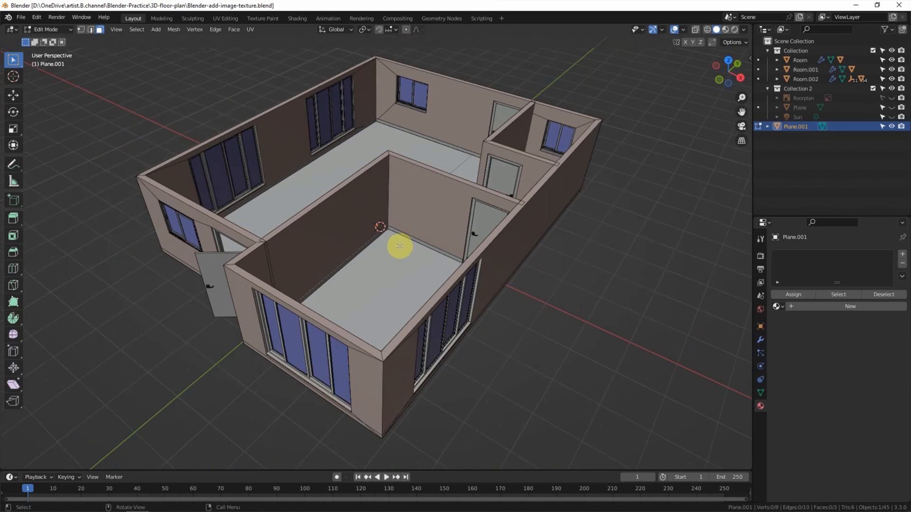
pyautogui.moveTo(696, 119)
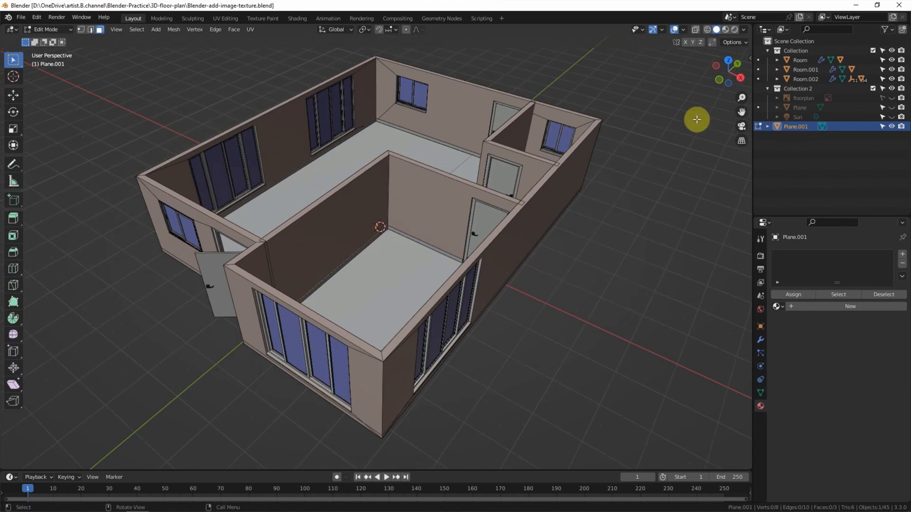
pyautogui.click(893, 51)
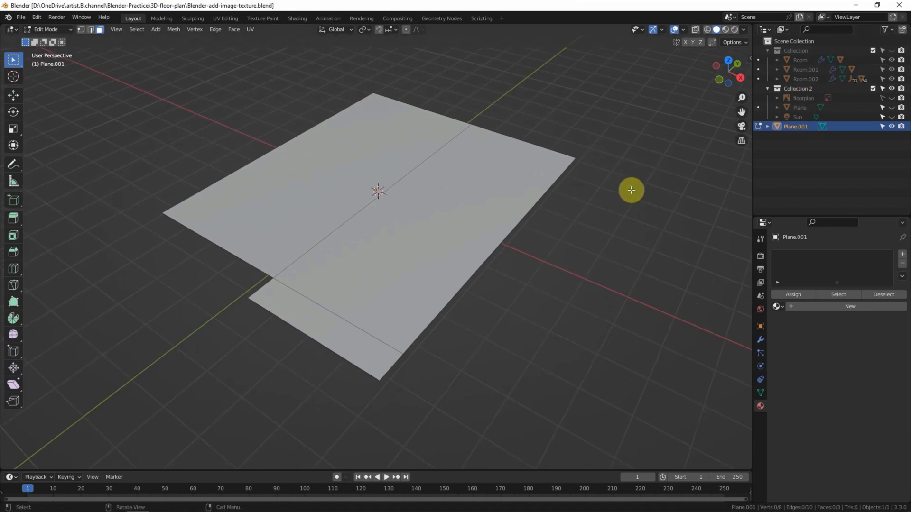
pyautogui.moveTo(622, 174)
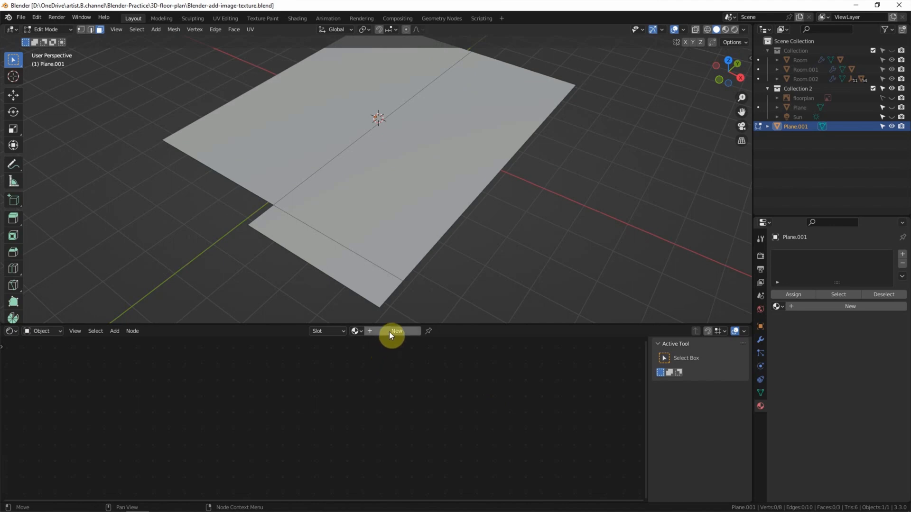
# Create a new plane material with an Image Texture node and preview it in Material Preview.
pyautogui.click(397, 331)
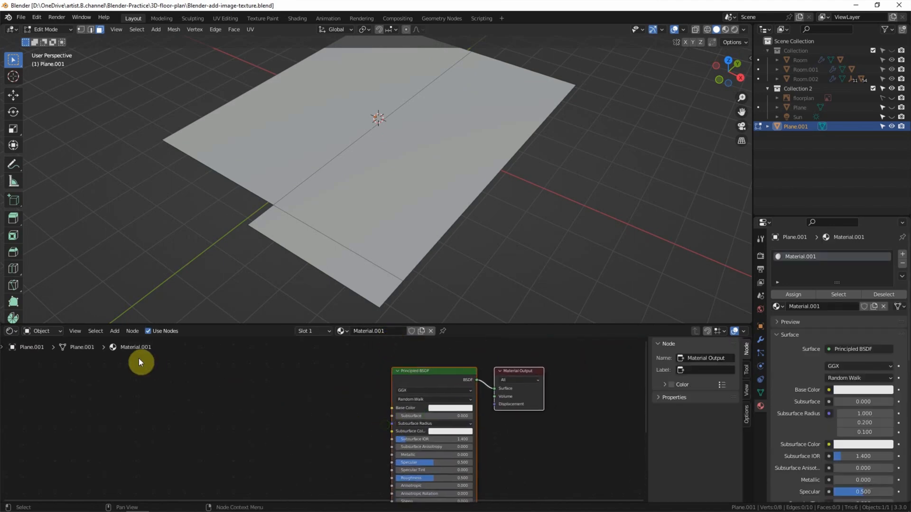
pyautogui.click(114, 331)
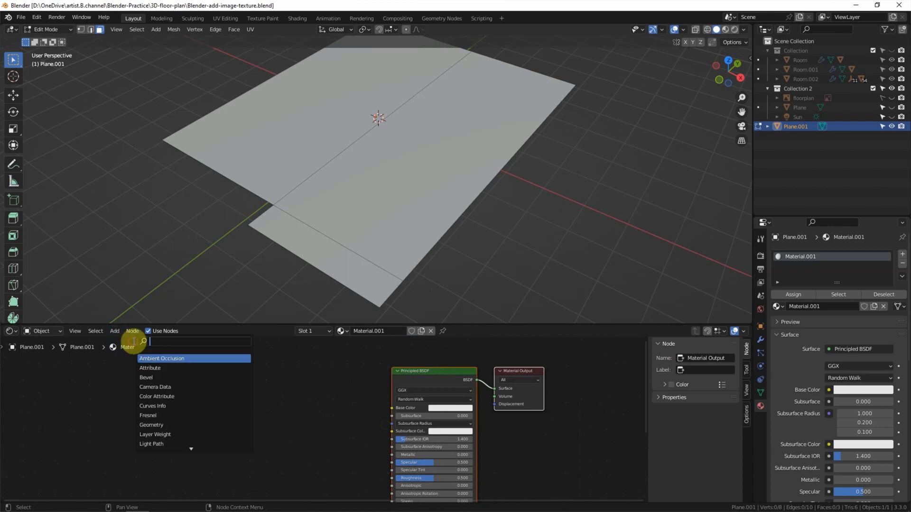
pyautogui.write('image')
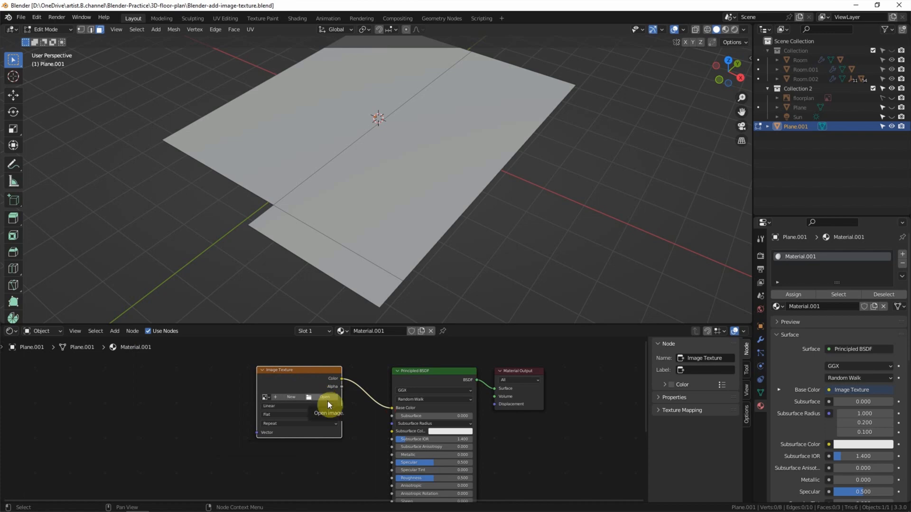
pyautogui.moveTo(628, 80)
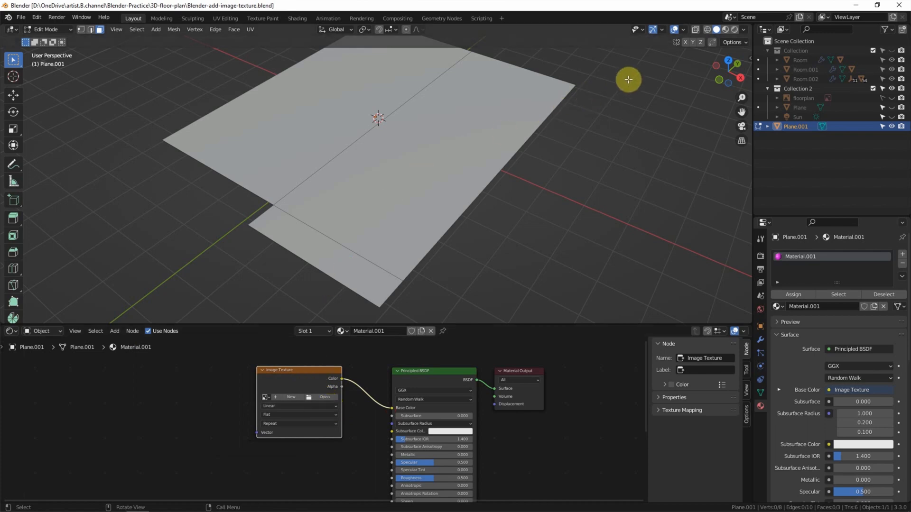
pyautogui.moveTo(725, 30)
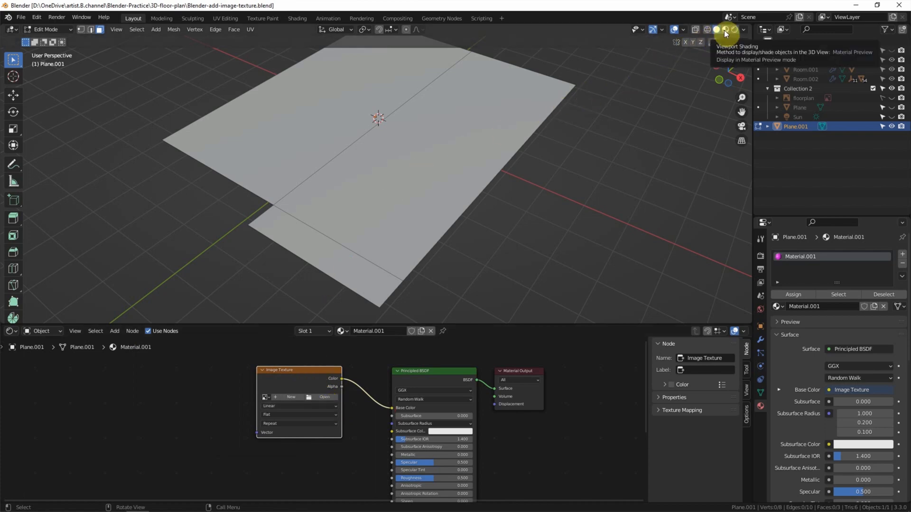
pyautogui.click(719, 29)
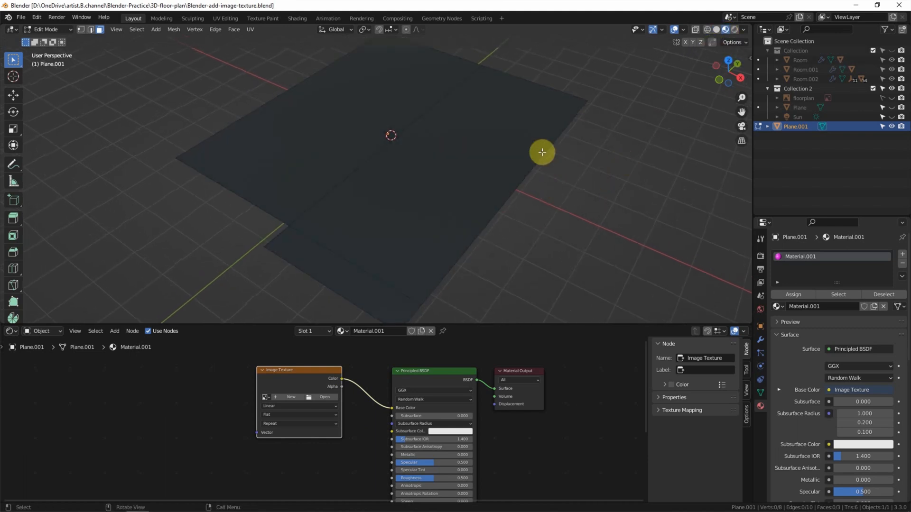
pyautogui.moveTo(220, 305)
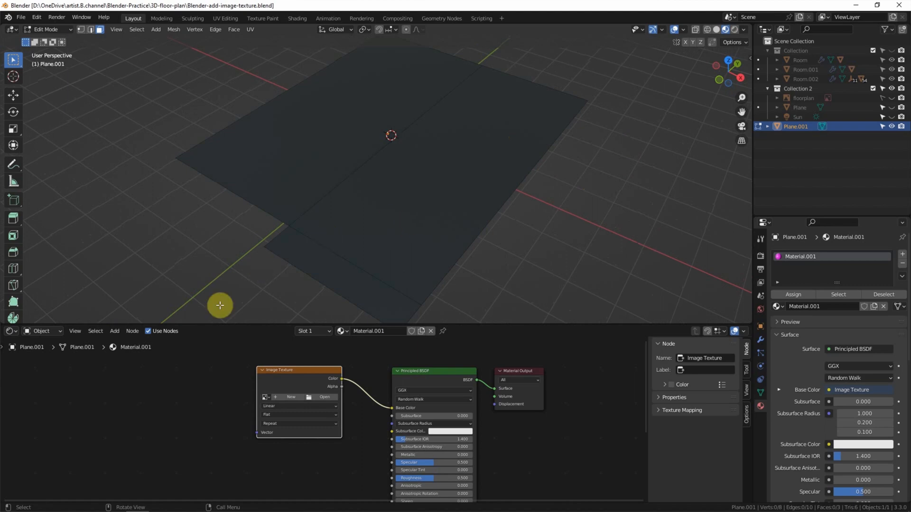
pyautogui.moveTo(324, 398)
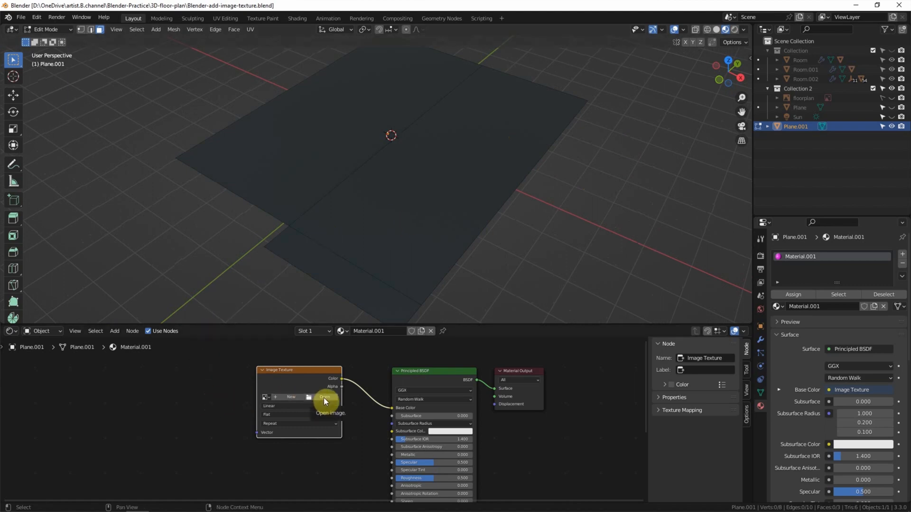
# Load tiny-house-floor-plan.jpg into the Image Texture node.
pyautogui.click(324, 399)
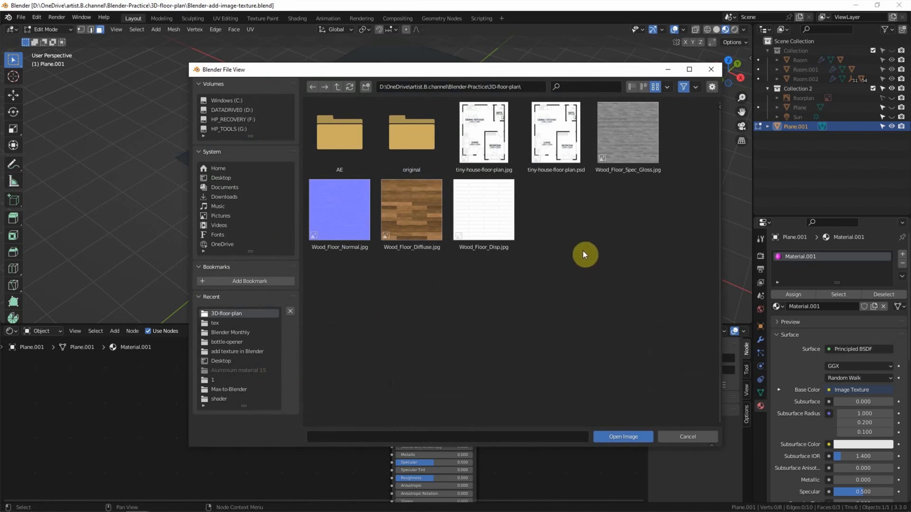
pyautogui.click(483, 133)
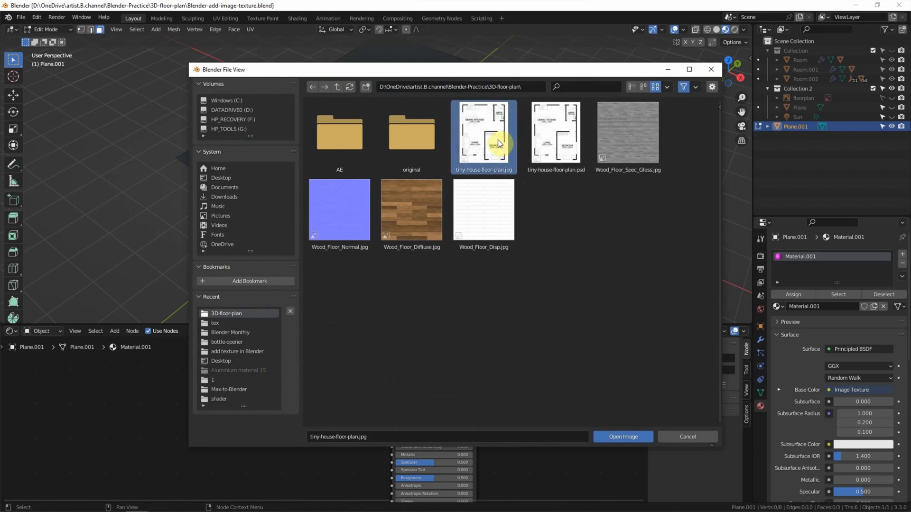
pyautogui.click(622, 437)
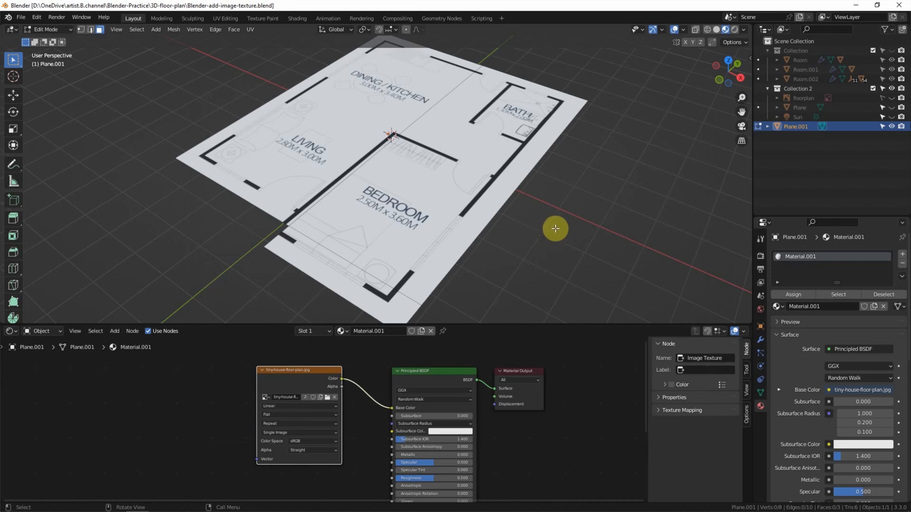
pyautogui.moveTo(478, 220)
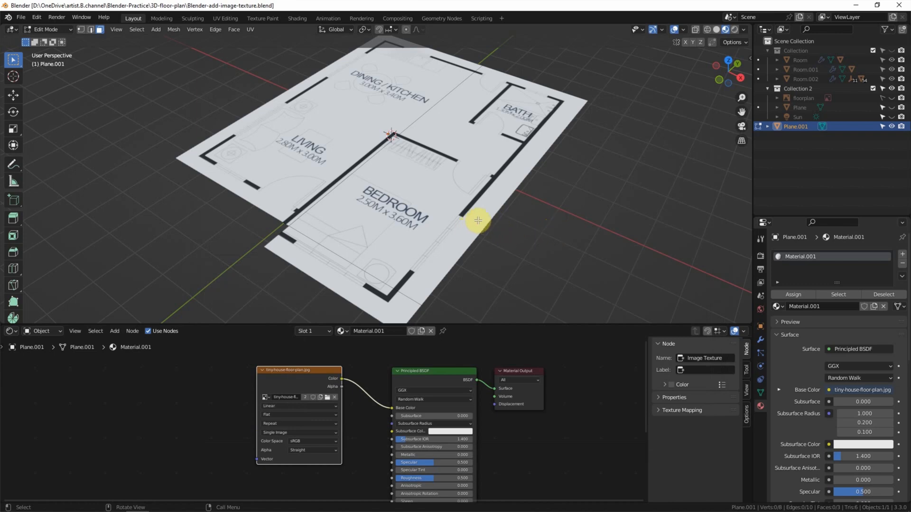
pyautogui.moveTo(110, 360)
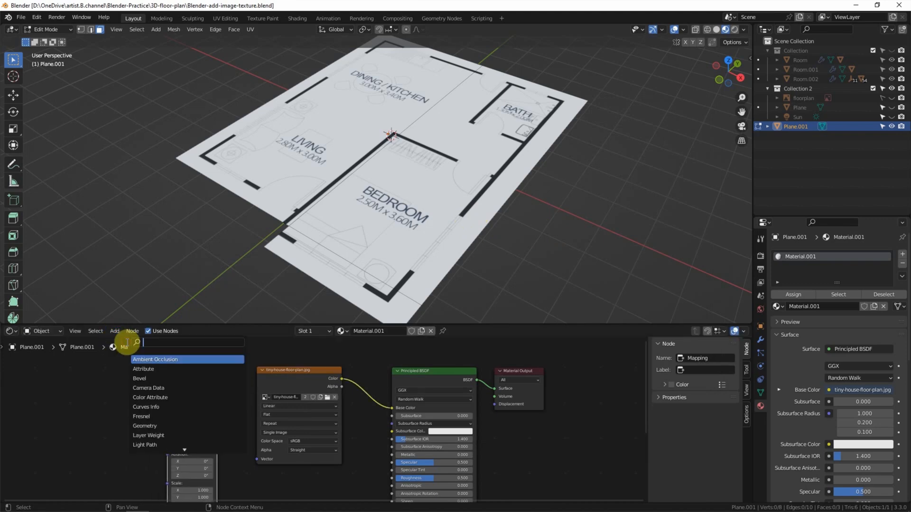
# Add Texture Coordinate and Mapping nodes, wiring UV through Mapping into the image Vector.
pyautogui.write('texture')
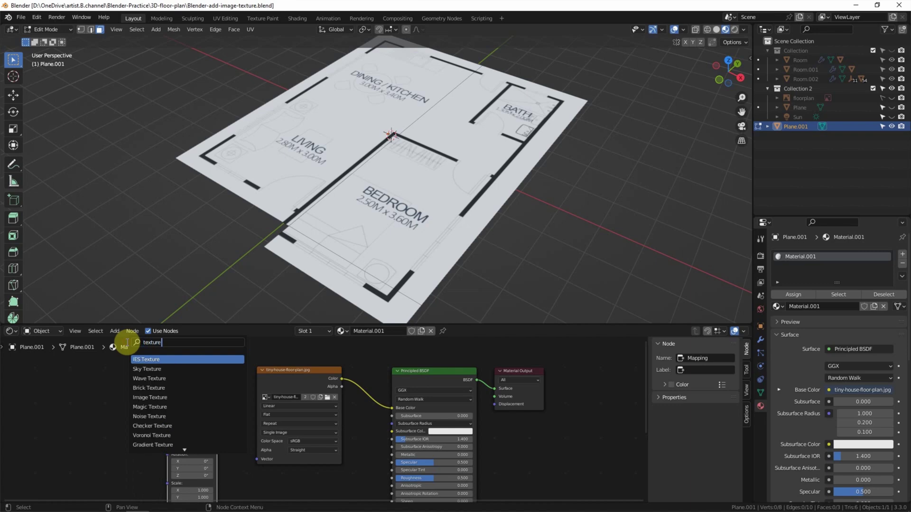
pyautogui.click(145, 359)
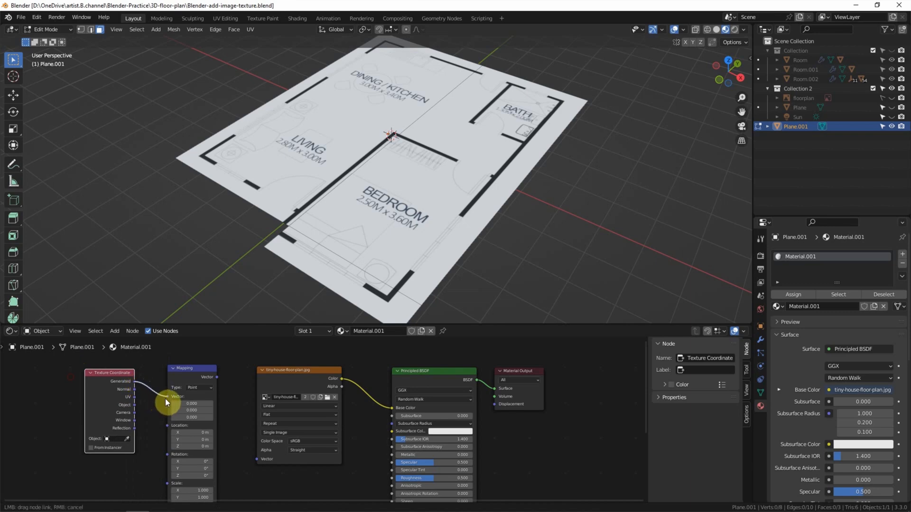
pyautogui.click(191, 369)
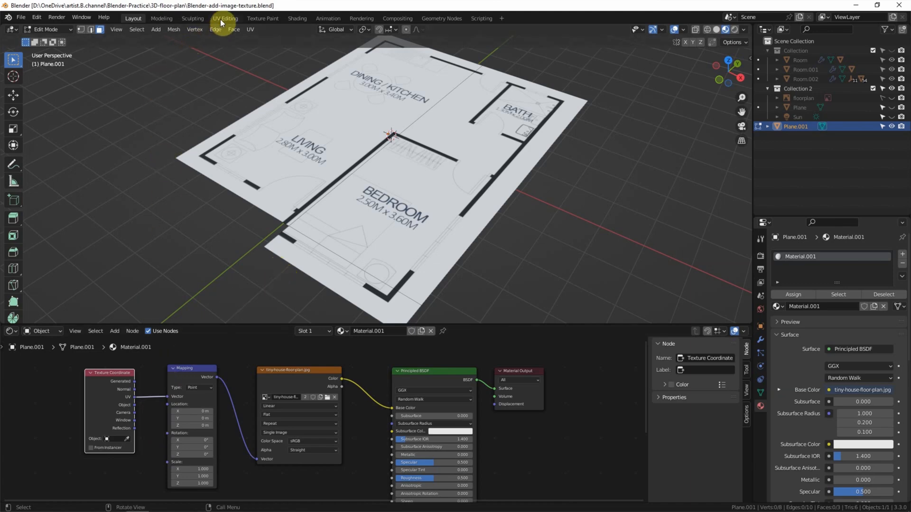
pyautogui.click(225, 18)
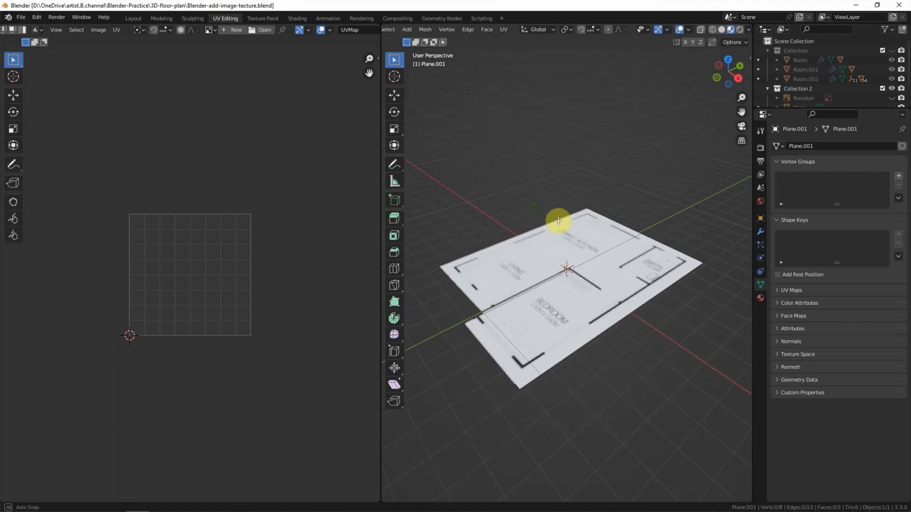
pyautogui.click(207, 30)
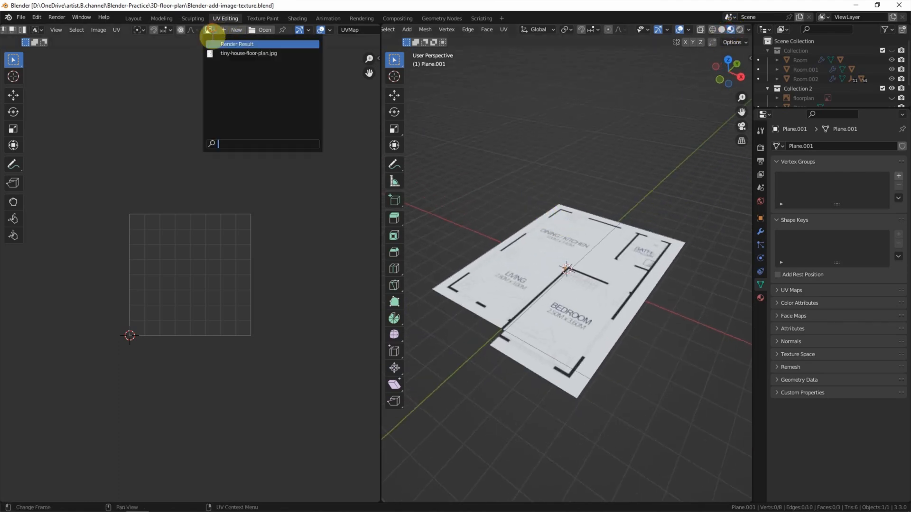
pyautogui.click(248, 53)
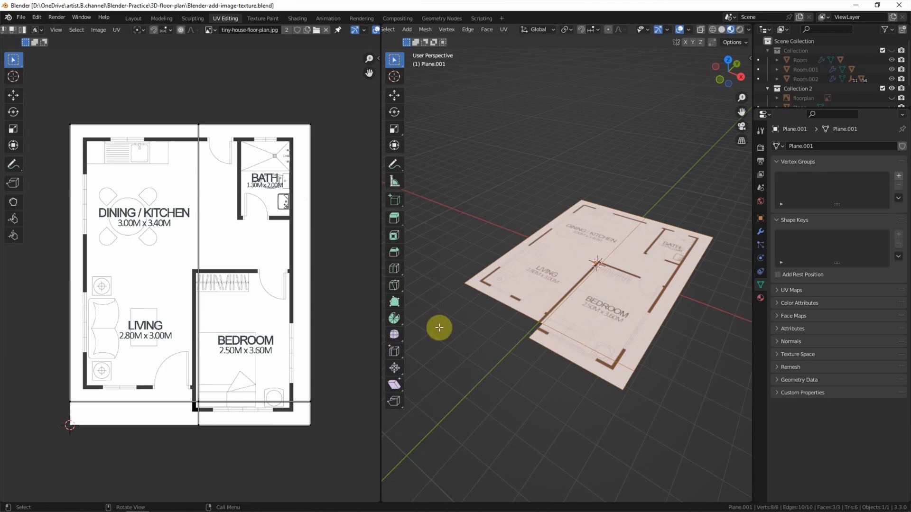
pyautogui.moveTo(178, 148)
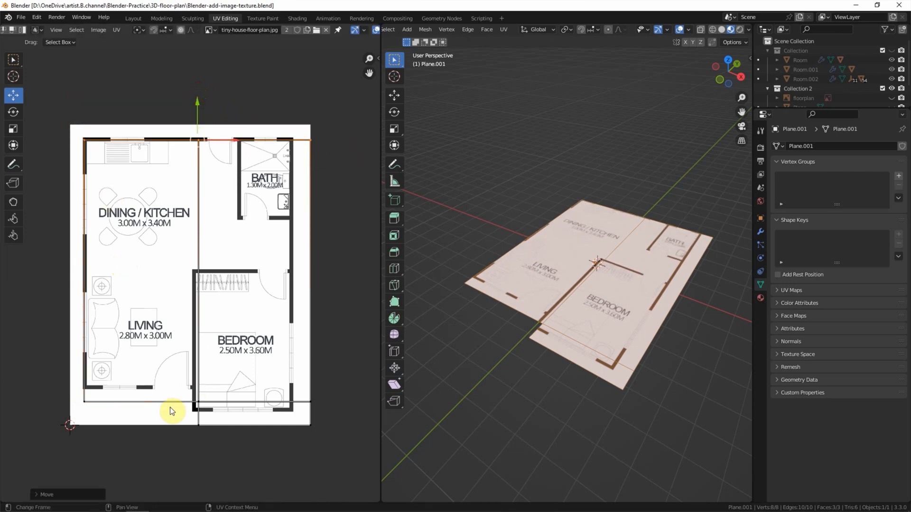
pyautogui.click(192, 397)
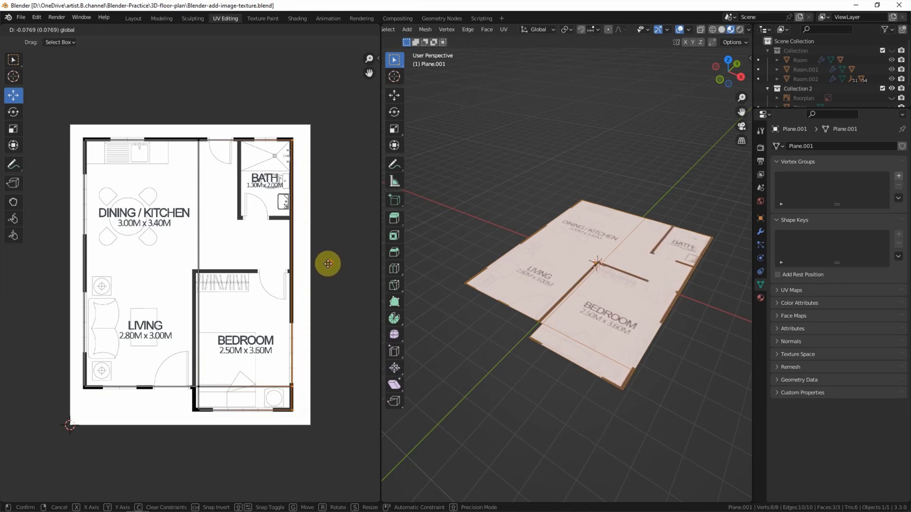
pyautogui.click(239, 284)
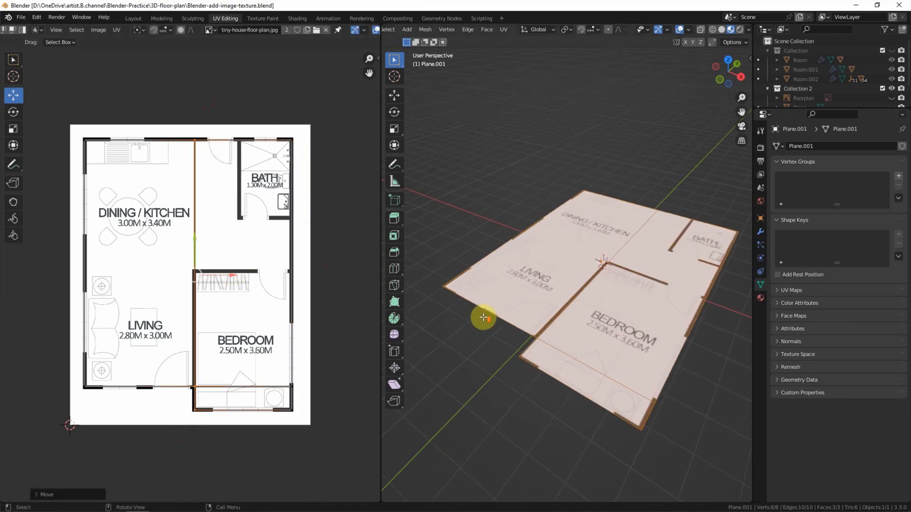
pyautogui.moveTo(269, 166)
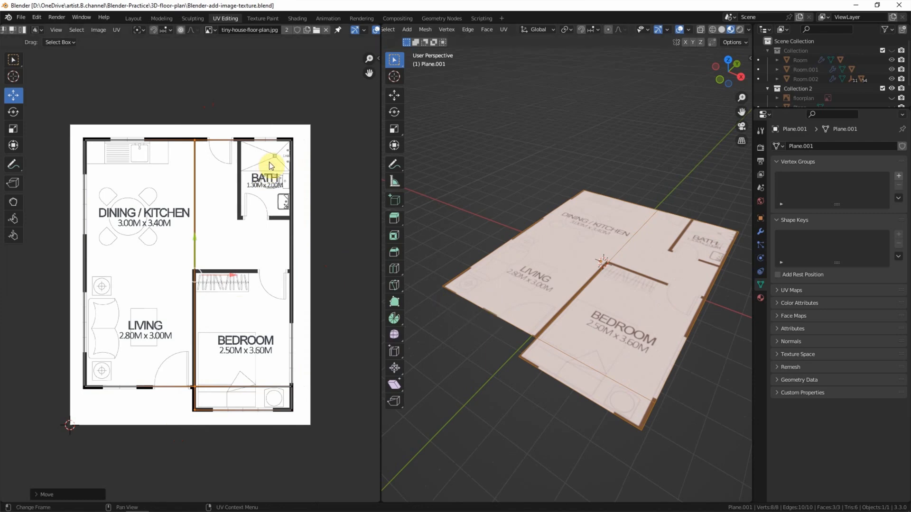
pyautogui.moveTo(530, 204)
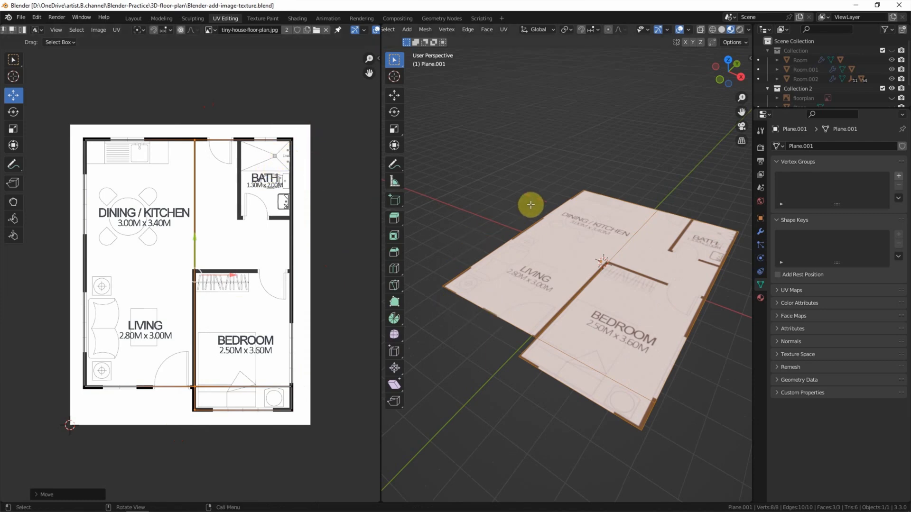
pyautogui.moveTo(483, 192)
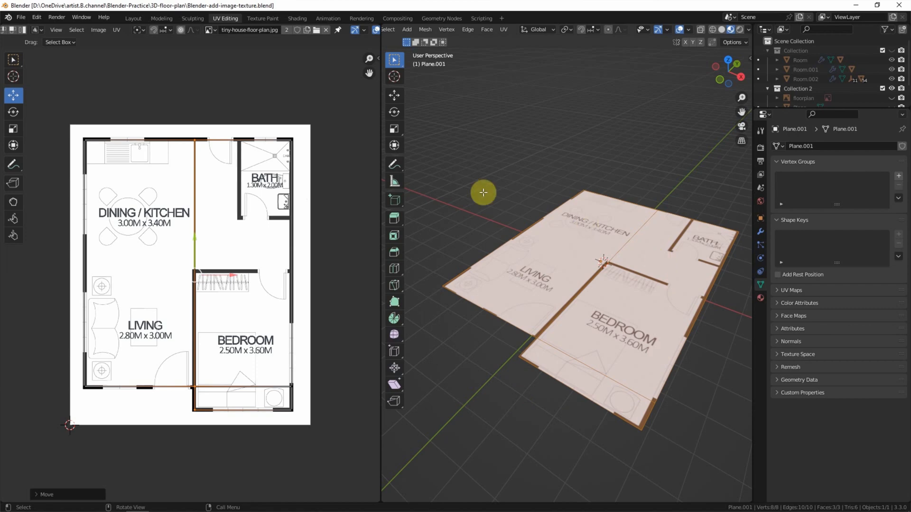
pyautogui.moveTo(134, 18)
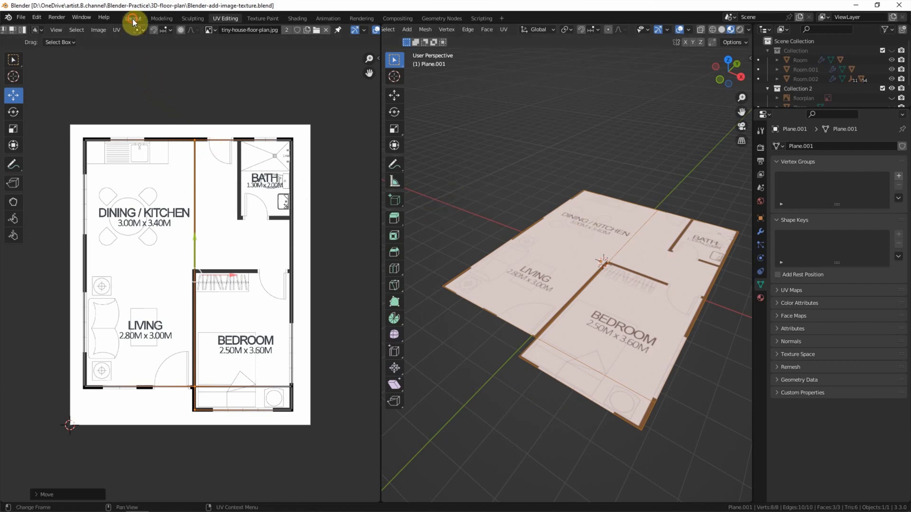
# Return to the Layout workspace showing the room over the textured floor.
pyautogui.click(133, 18)
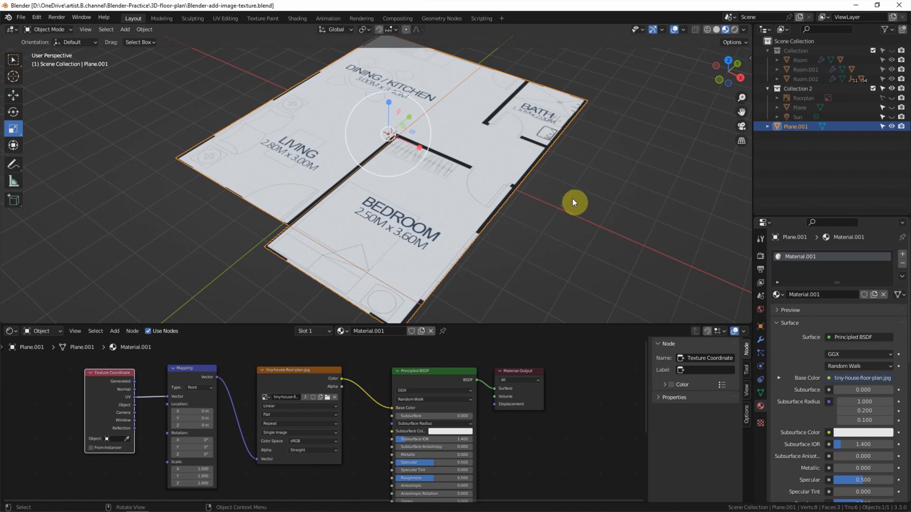
pyautogui.moveTo(599, 204)
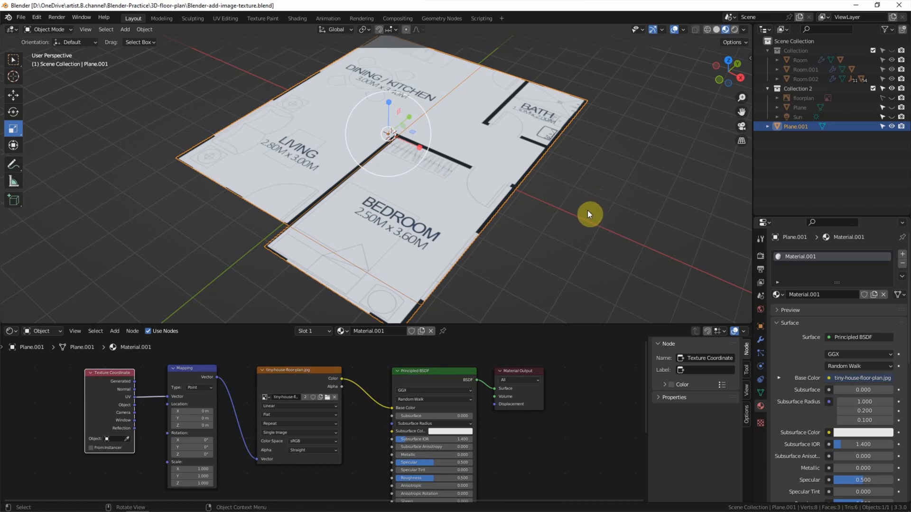
pyautogui.moveTo(144, 381)
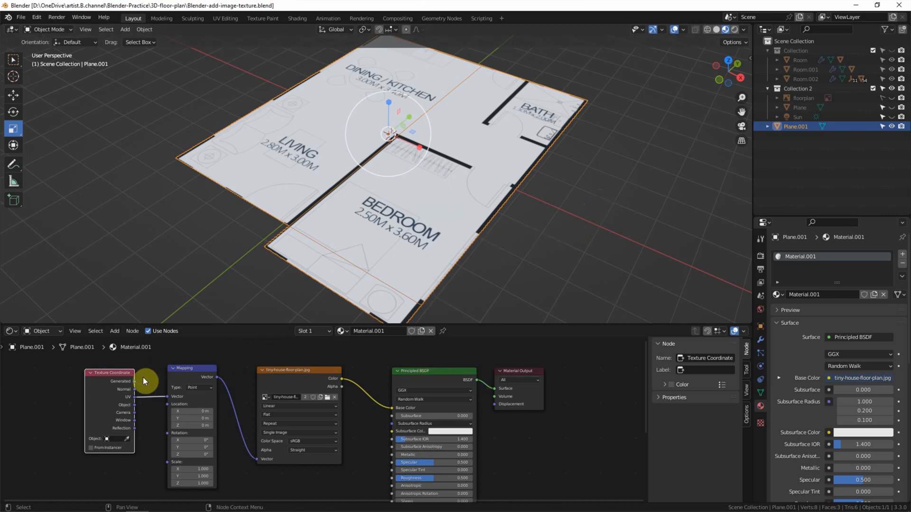
pyautogui.moveTo(550, 449)
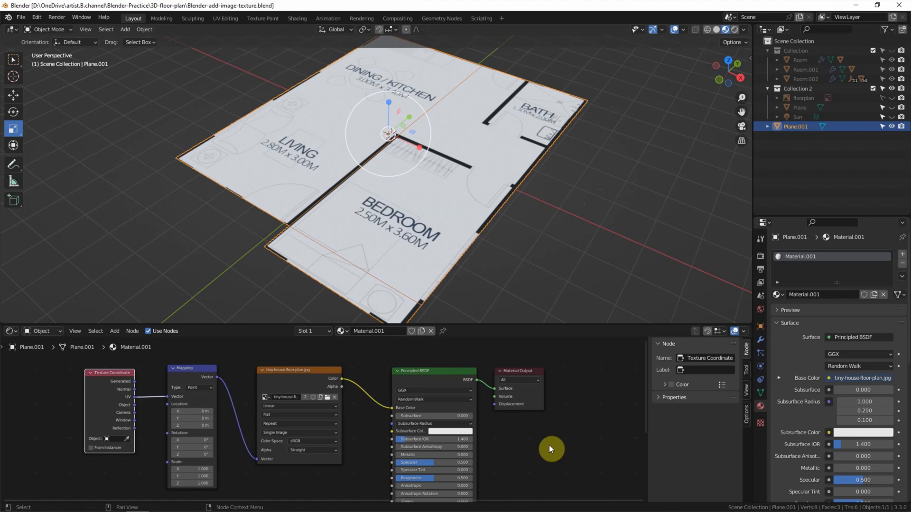
pyautogui.click(13, 59)
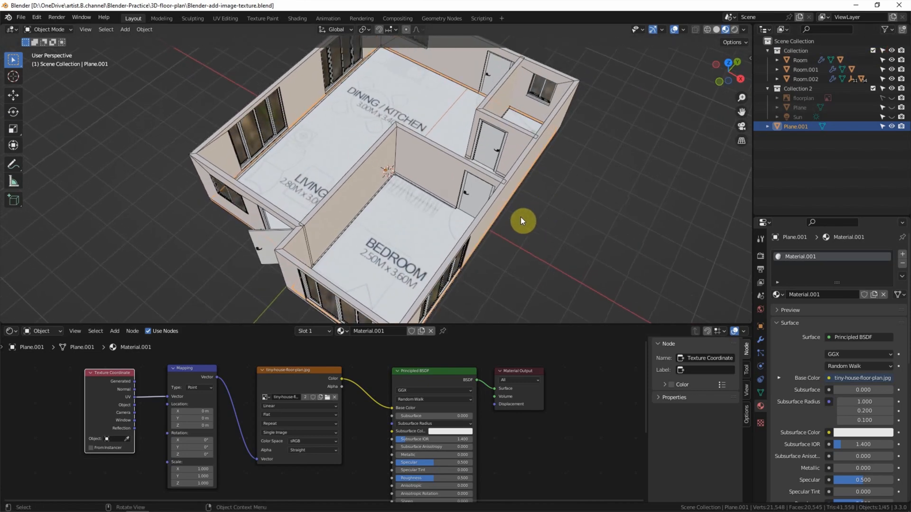
pyautogui.moveTo(440, 213)
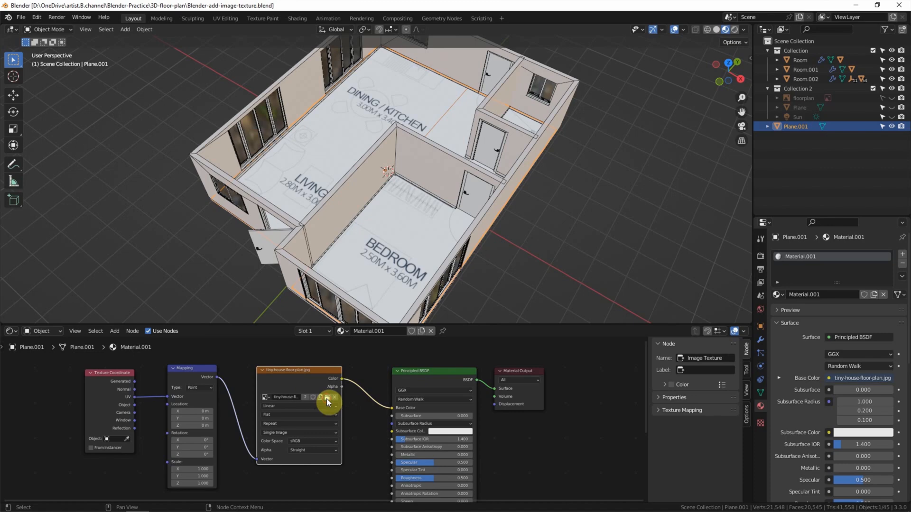
# Replace the floor-plan image with Wood_Floor_Diffuse.jpg in the Image Texture node.
pyautogui.click(327, 396)
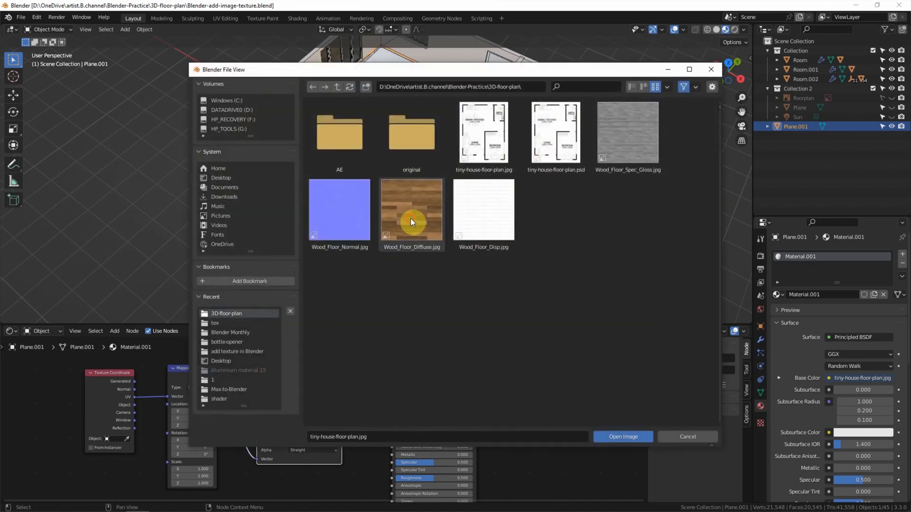
pyautogui.click(411, 209)
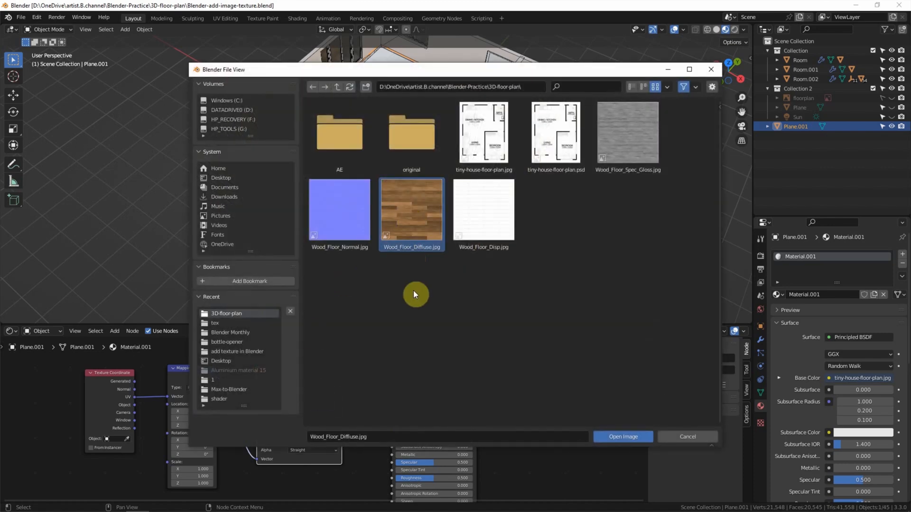
pyautogui.moveTo(421, 289)
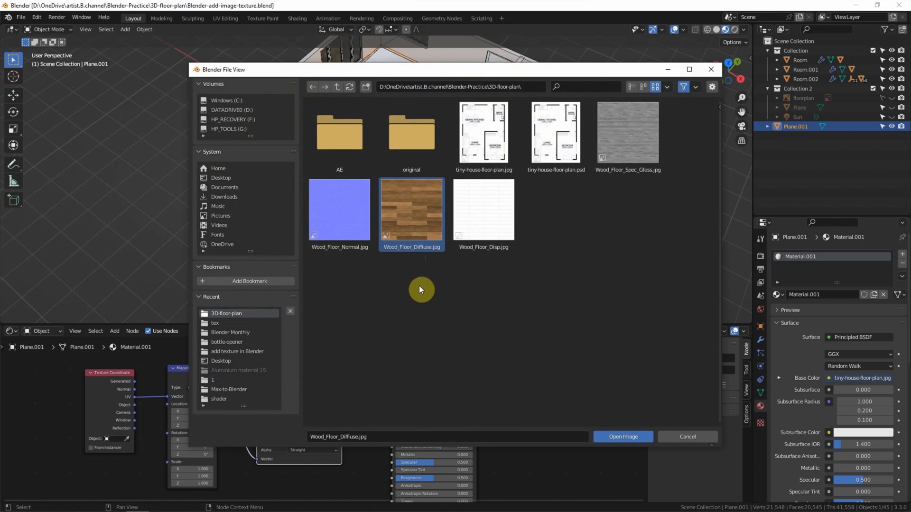
pyautogui.click(622, 437)
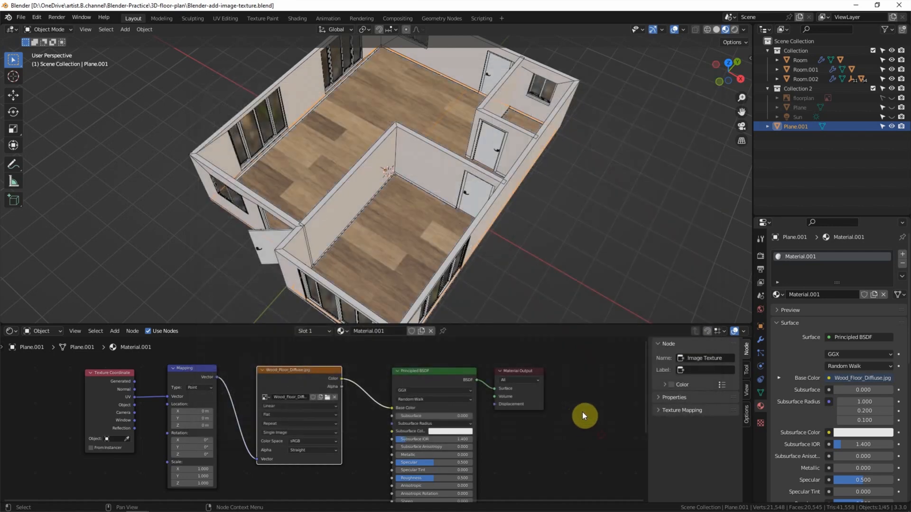
pyautogui.moveTo(523, 291)
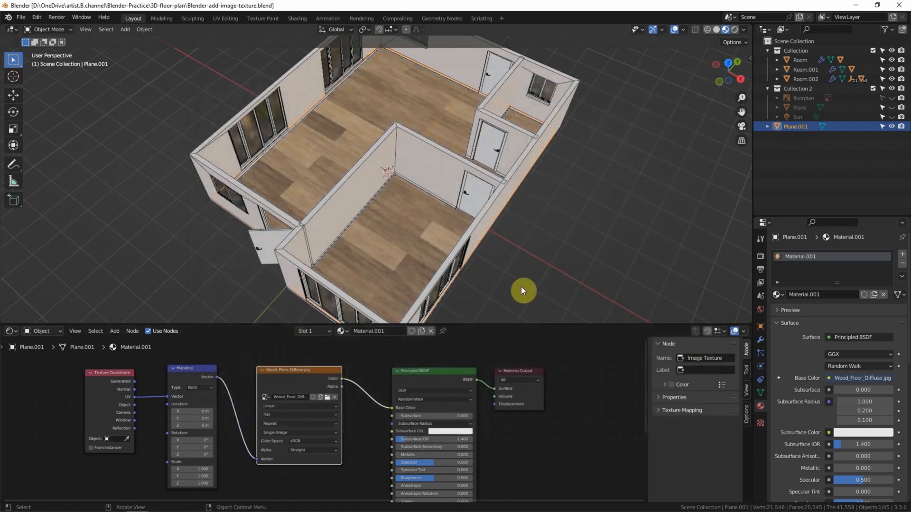
pyautogui.moveTo(427, 222)
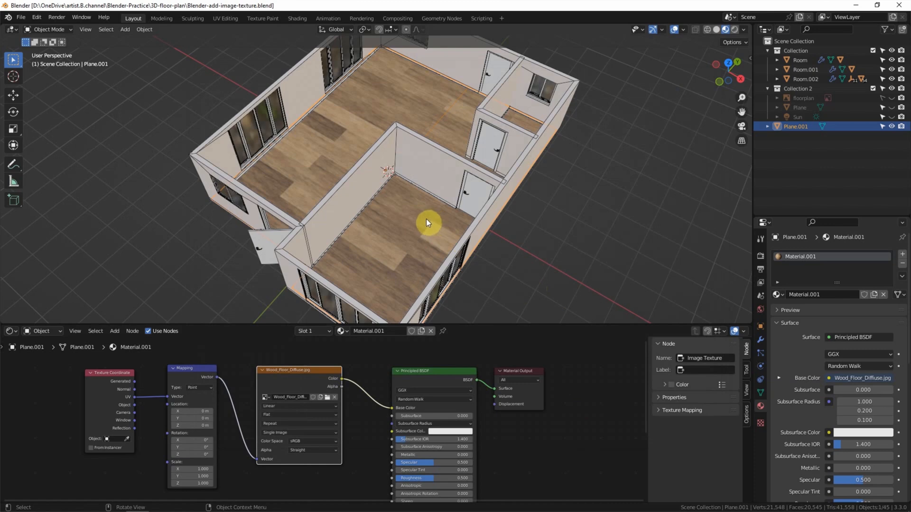
pyautogui.moveTo(231, 390)
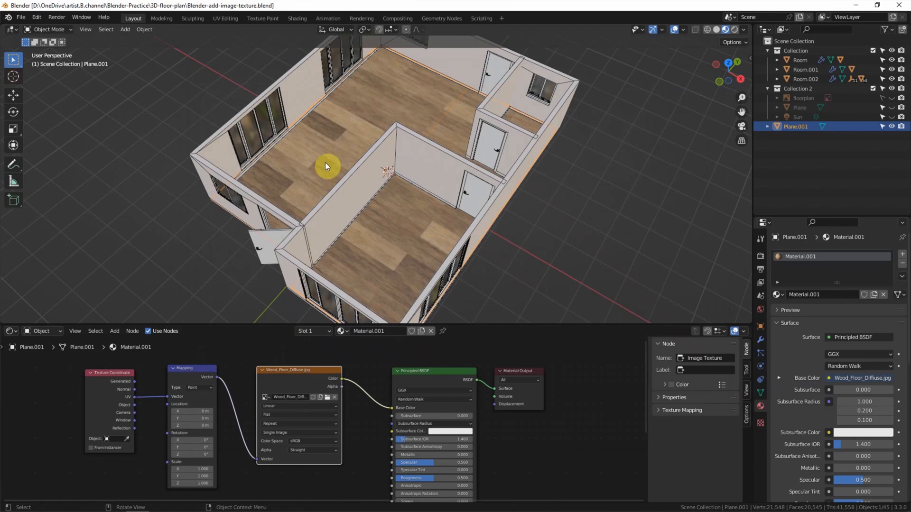
pyautogui.moveTo(280, 251)
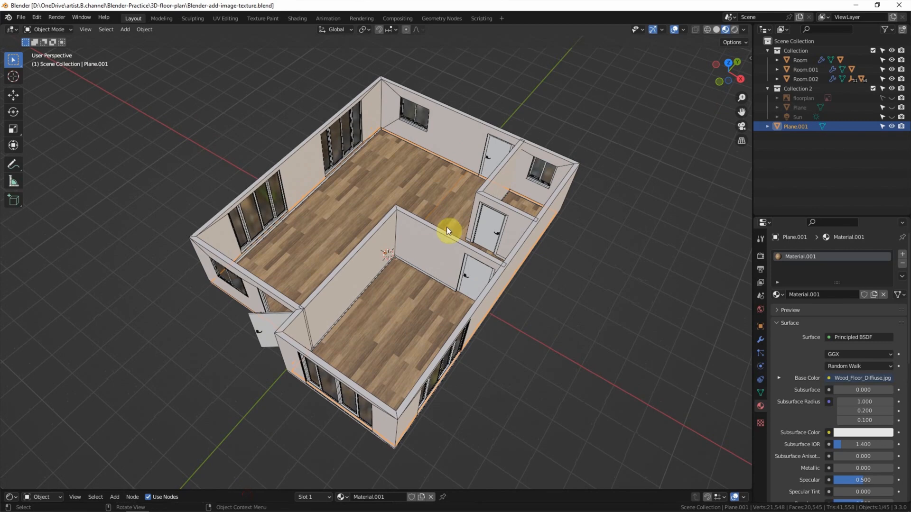
pyautogui.moveTo(722, 49)
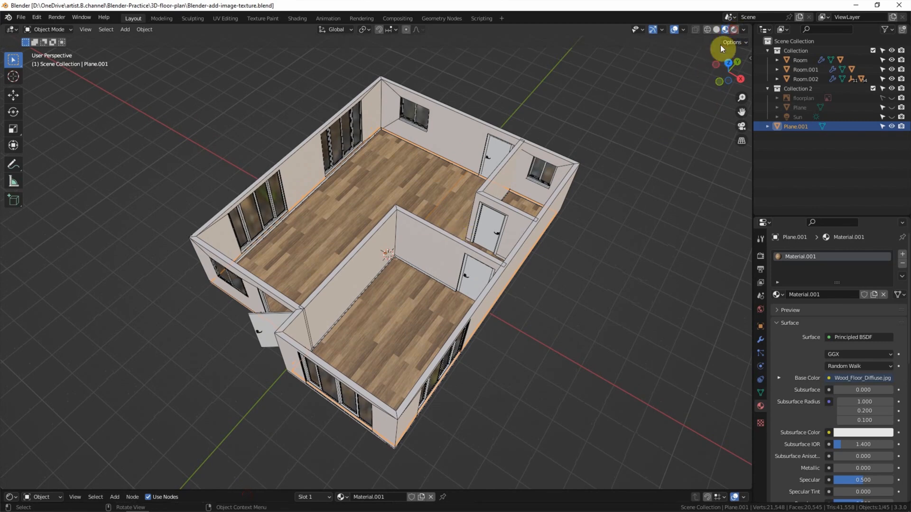
# Switch to Rendered shading and select the Plane object to view the wood-floored room.
pyautogui.click(721, 29)
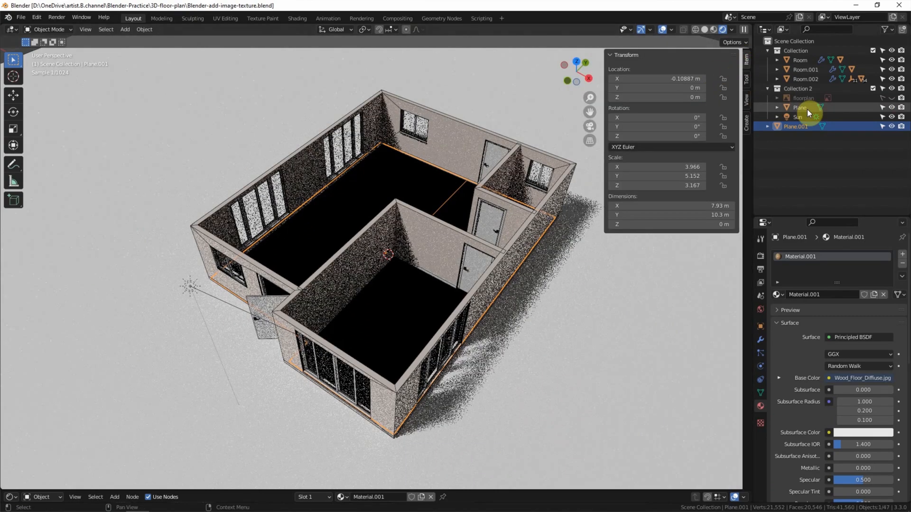
pyautogui.click(800, 108)
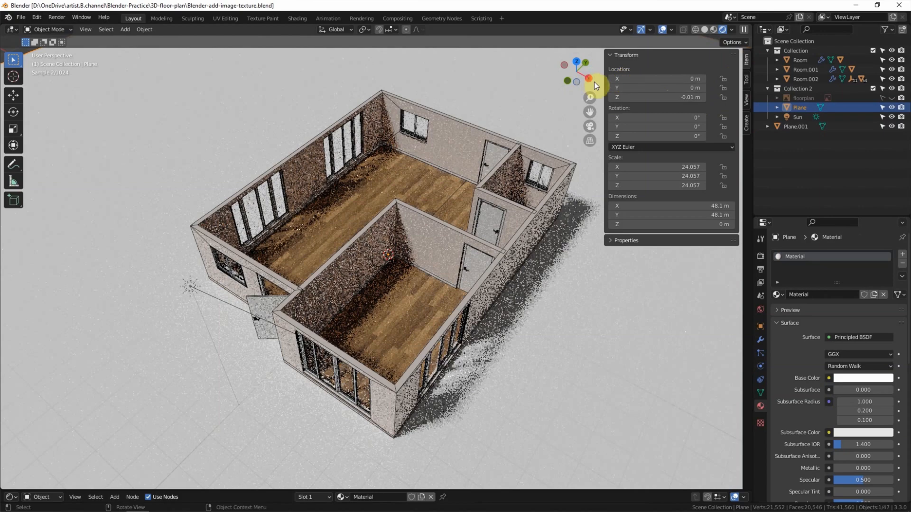
pyautogui.click(890, 5)
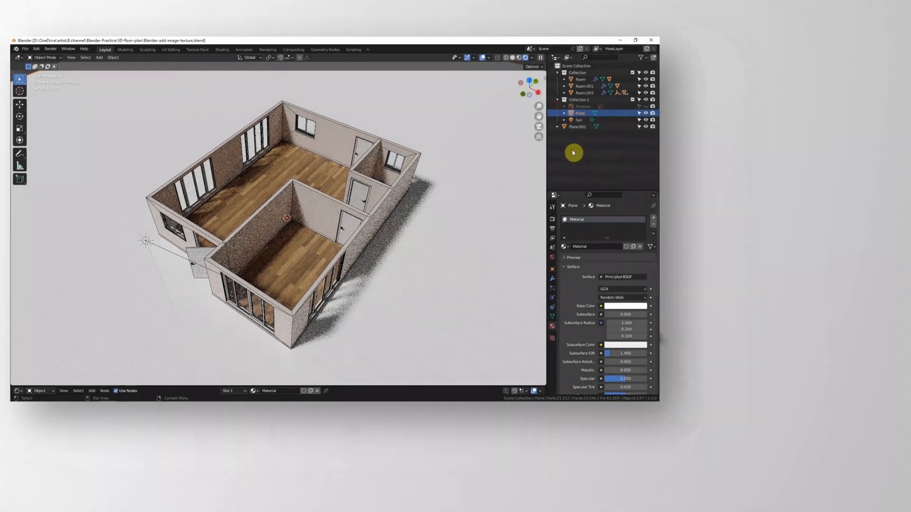